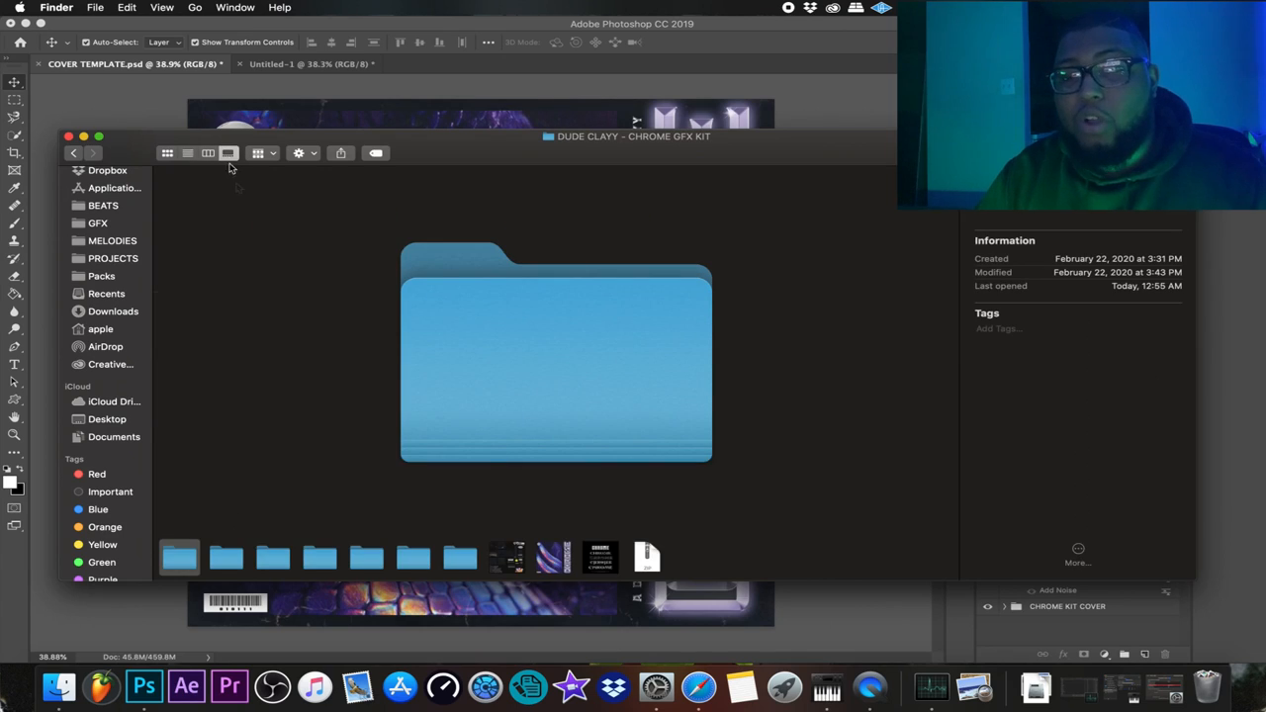
- Preview the Chrome GFX kit cover image, then browse the accent PNG folder to the fire graphic
left_click(550, 558)
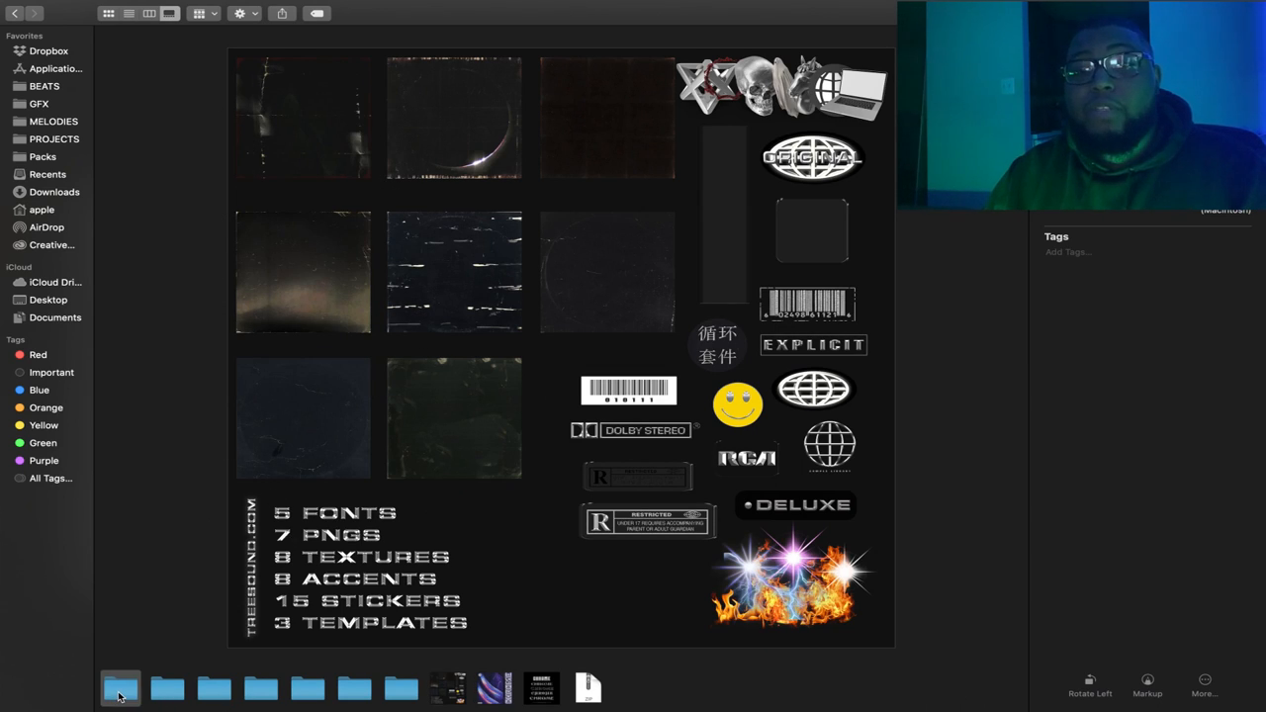
left_click(119, 684)
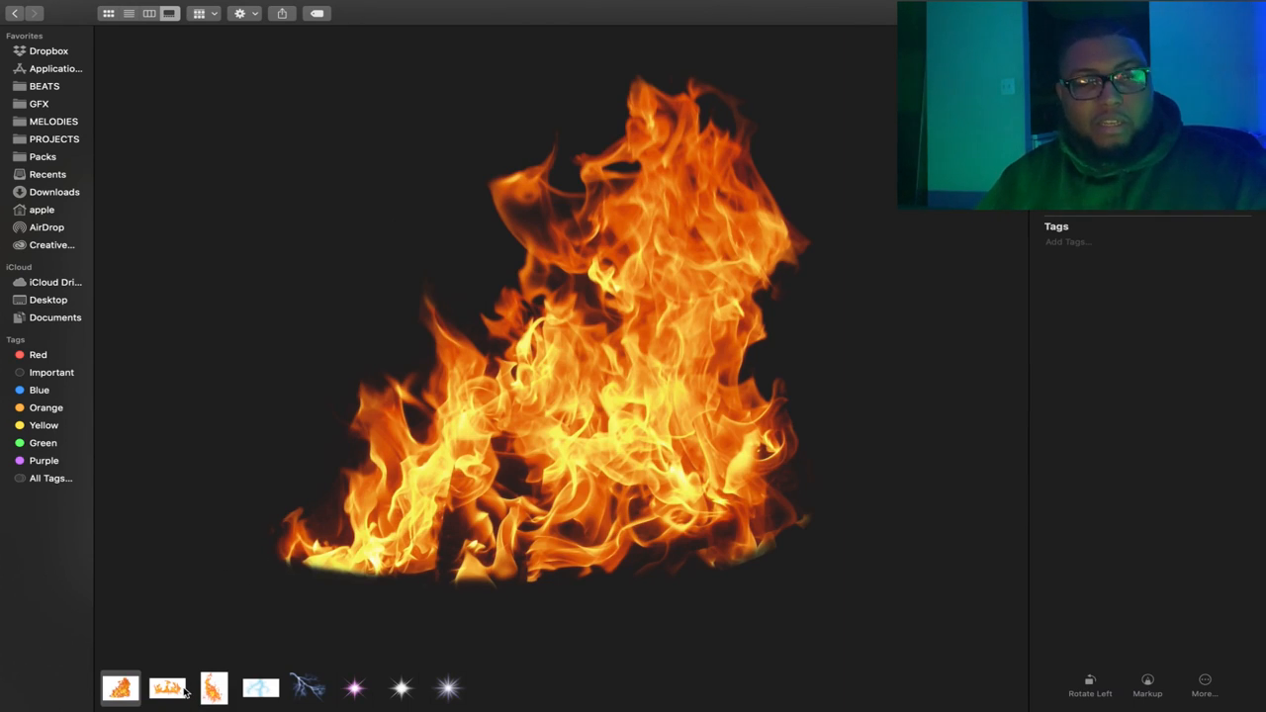
mouse_move(166, 685)
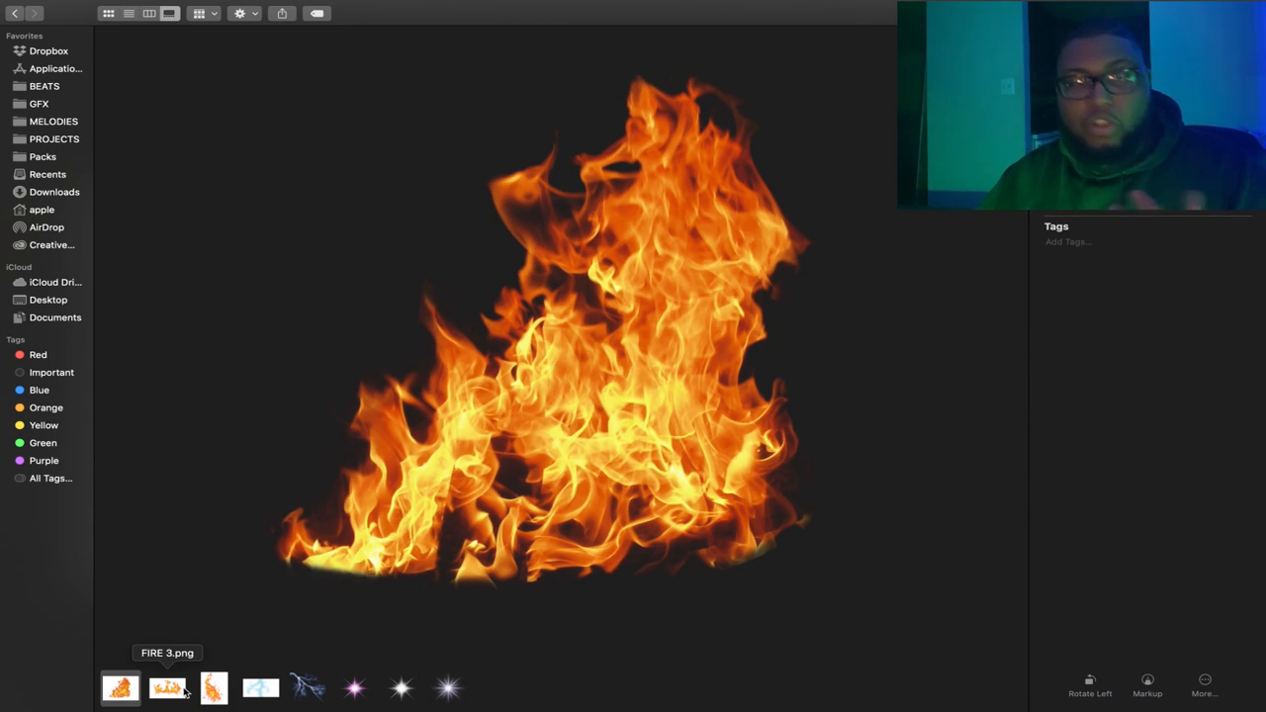